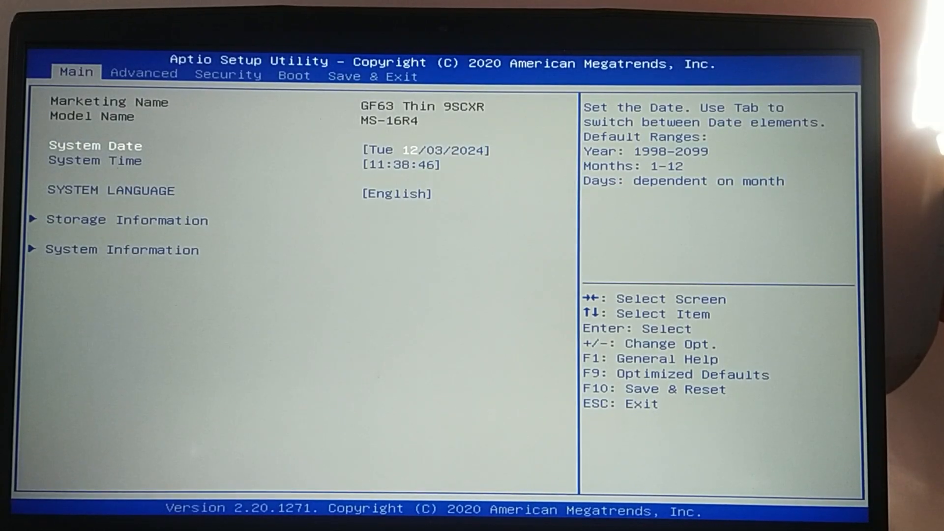
Step: Reach the Security tab's Secure Boot page and confirm Secure Boot is [Enabled]
{"action": "key", "text": "Right"}
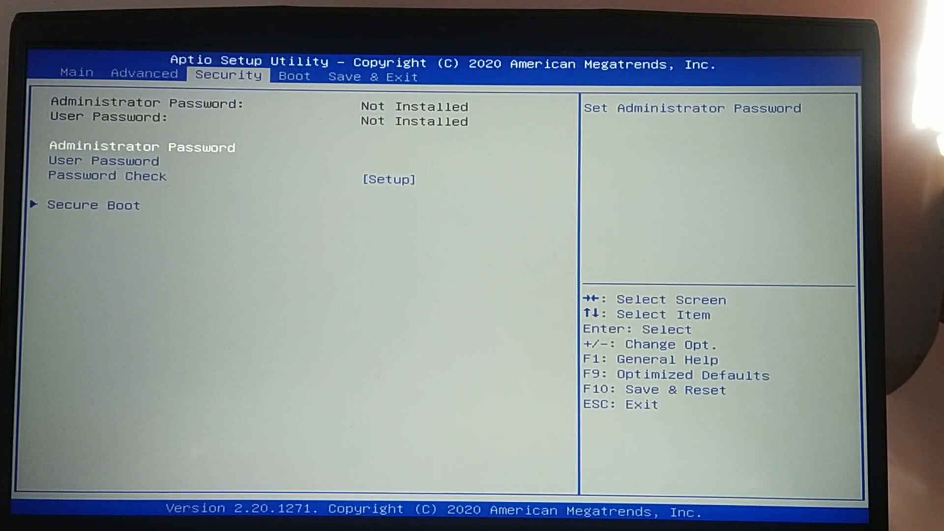
{"action": "key", "text": "Down"}
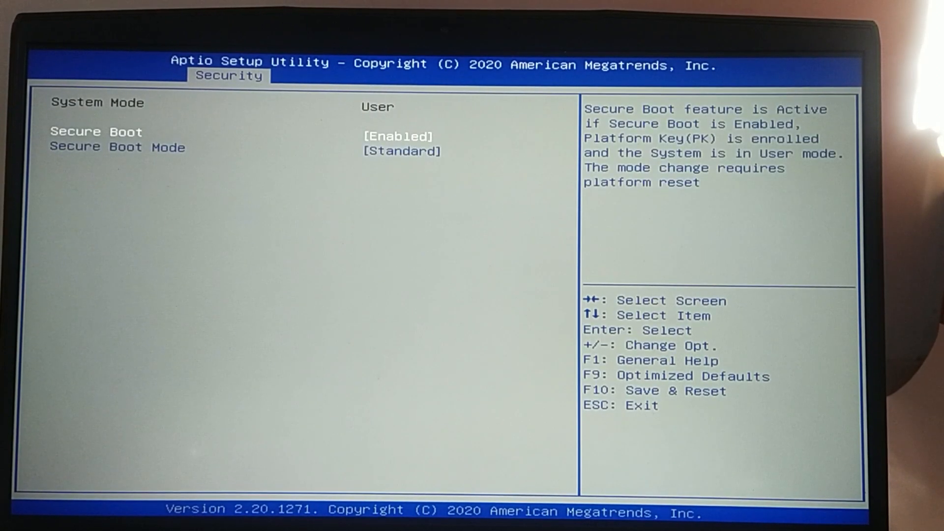
Step: Reach Advanced > Trusted Computing and confirm Security Device Support is [Enable] for TPM 2.0
{"action": "key", "text": "Left"}
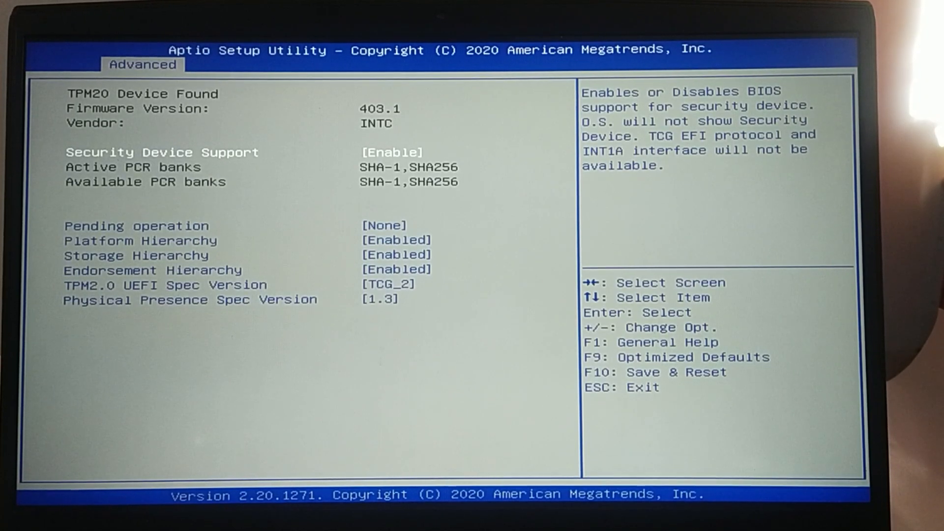
{"action": "key", "text": "Down"}
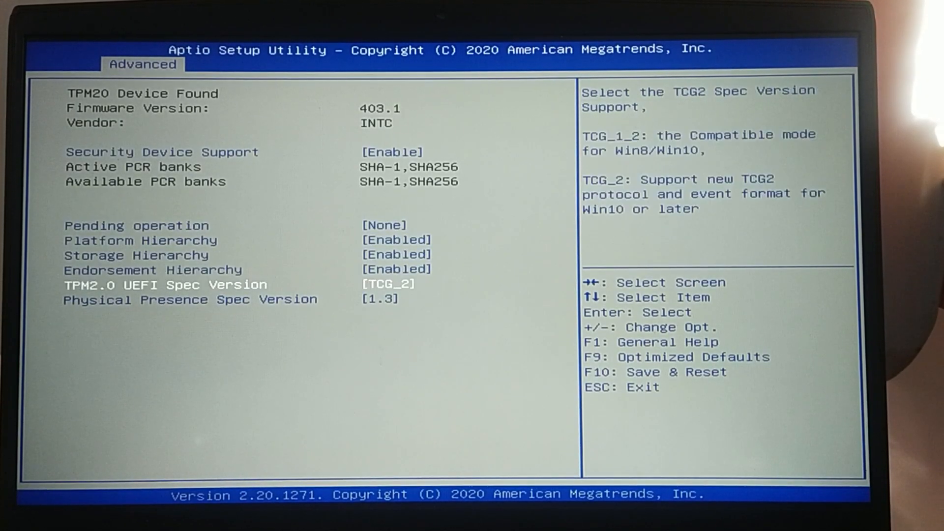